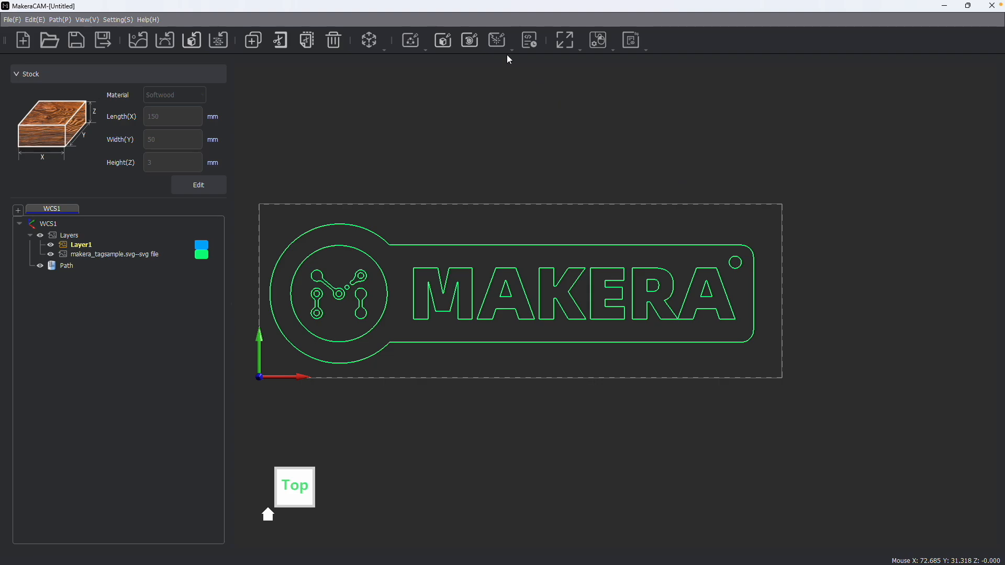
# Step: Start a Laser Vector path for the selected emblem and MAKERA lettering
pyautogui.click(499, 39)
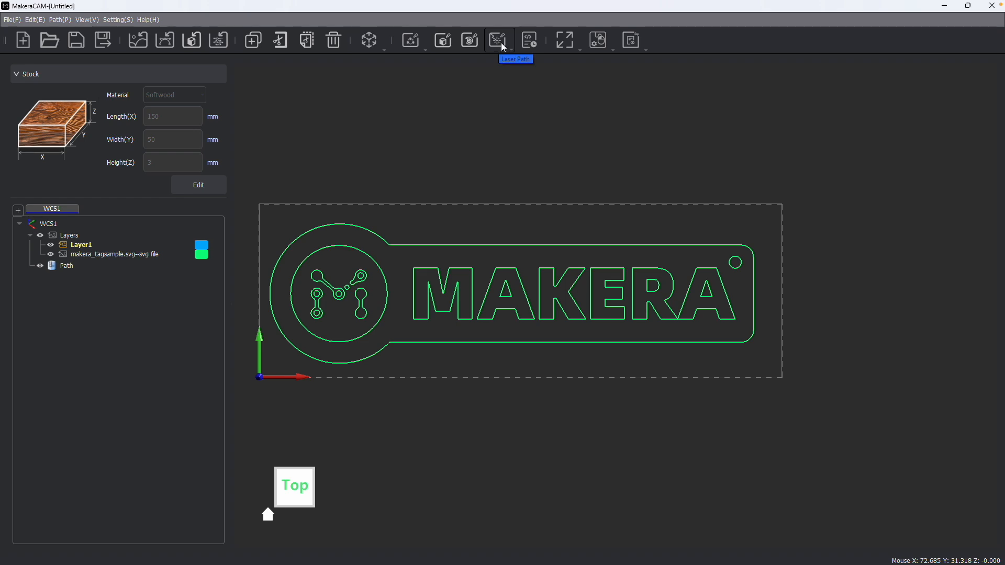
pyautogui.moveTo(506, 164)
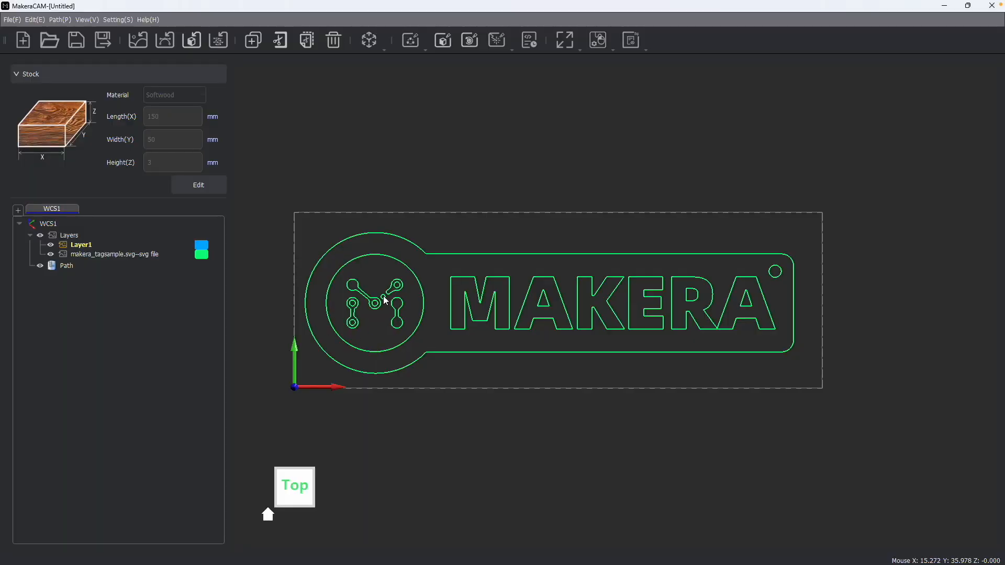
pyautogui.moveTo(311, 248)
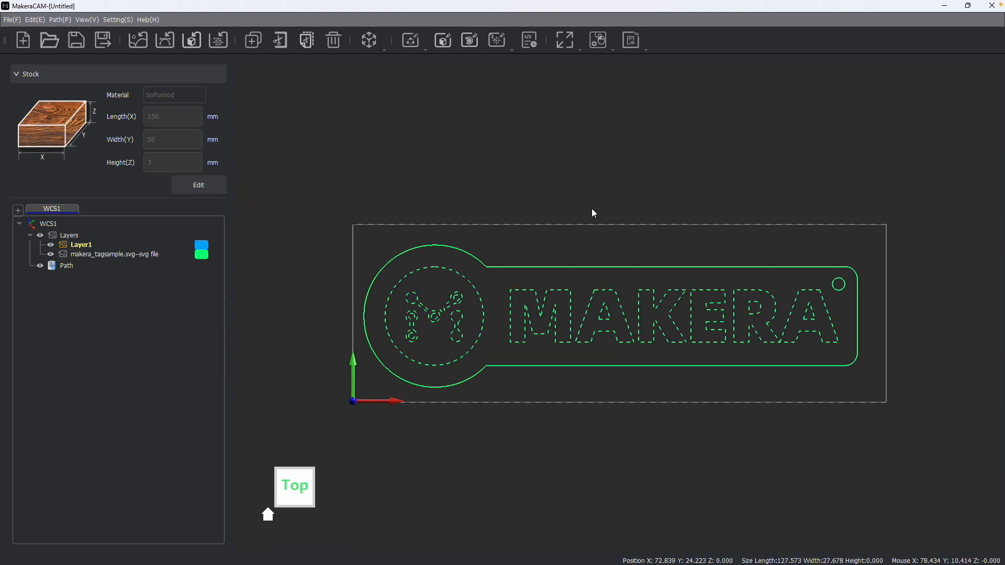
pyautogui.click(498, 40)
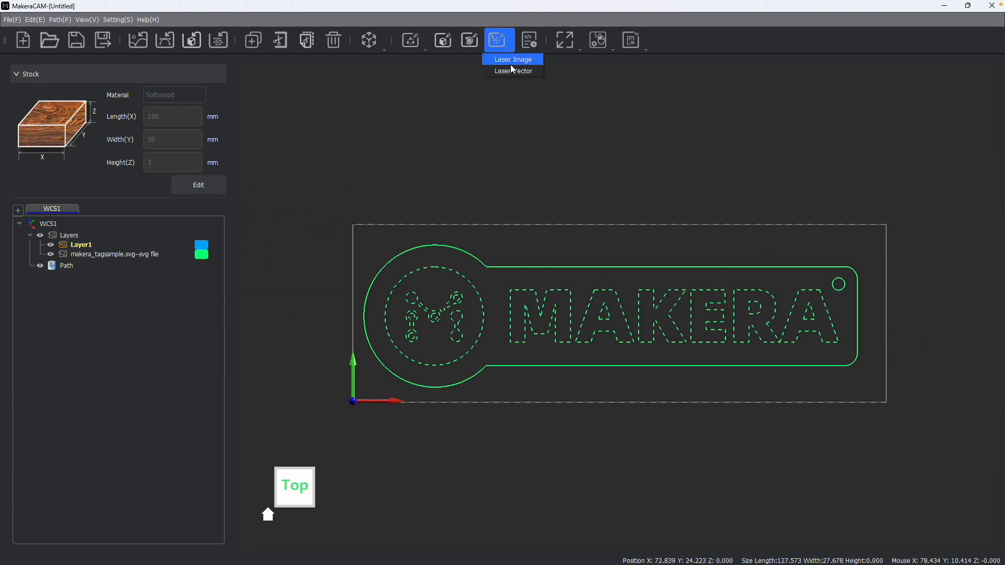
pyautogui.click(513, 70)
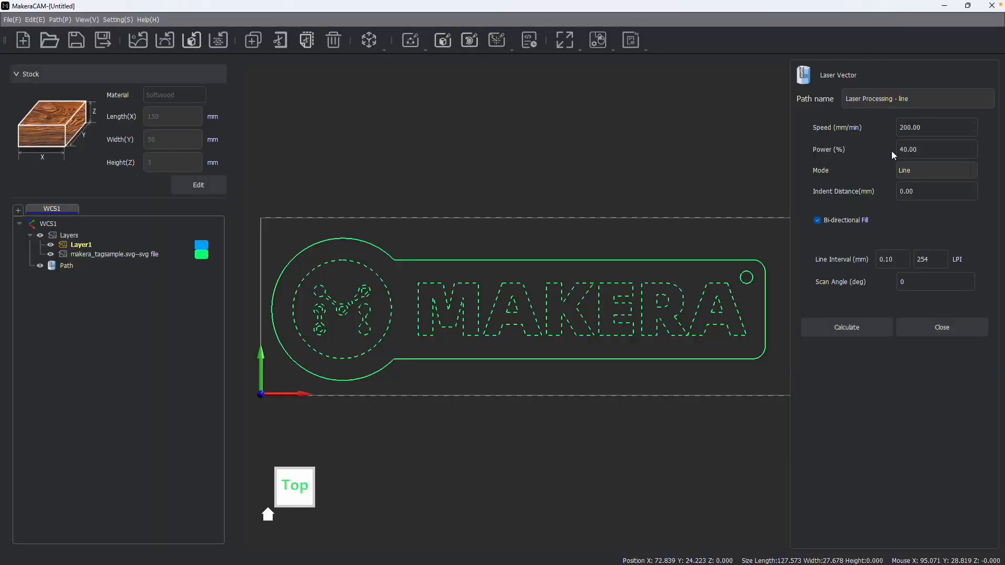
# Step: Set the engraving to 1000 mm/min speed, 20% power, Fill mode with 0.10 mm line interval
pyautogui.click(935, 150)
pyautogui.write('20')
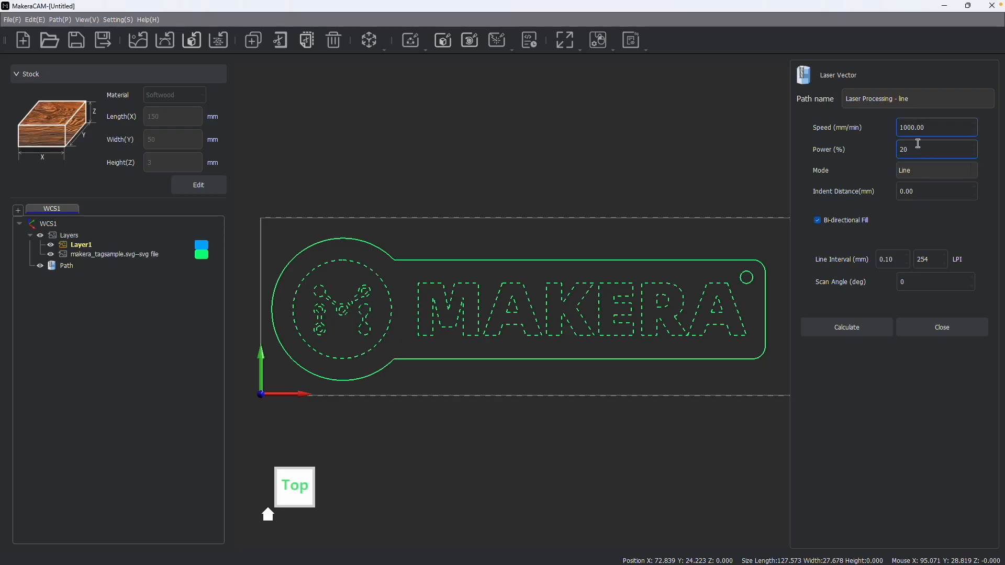
pyautogui.click(935, 170)
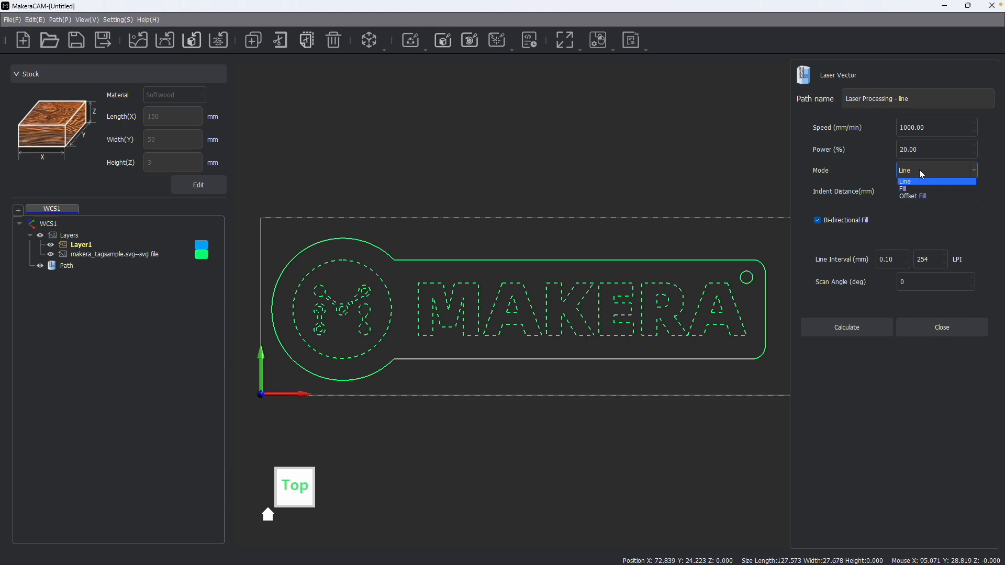
pyautogui.moveTo(912, 198)
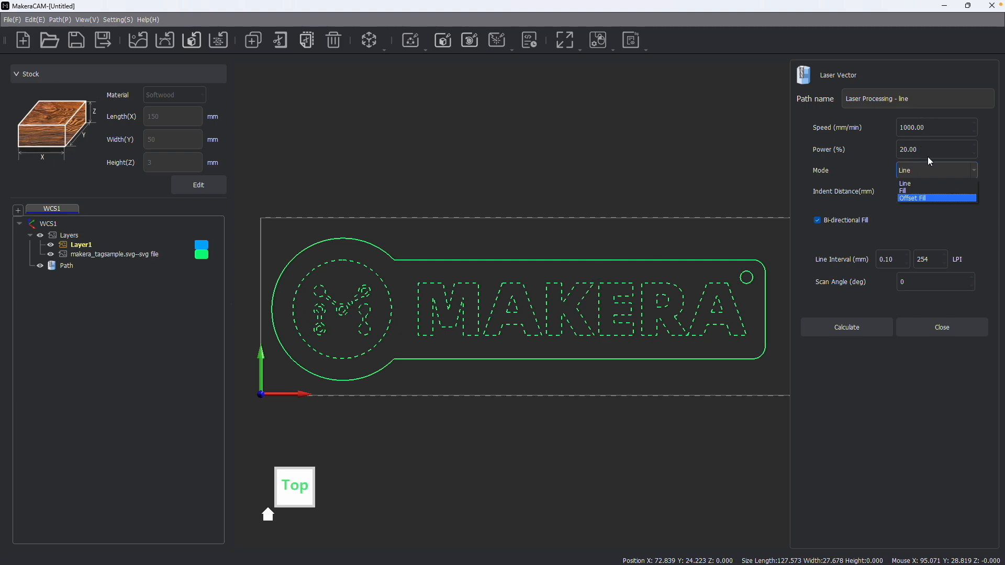
pyautogui.click(904, 191)
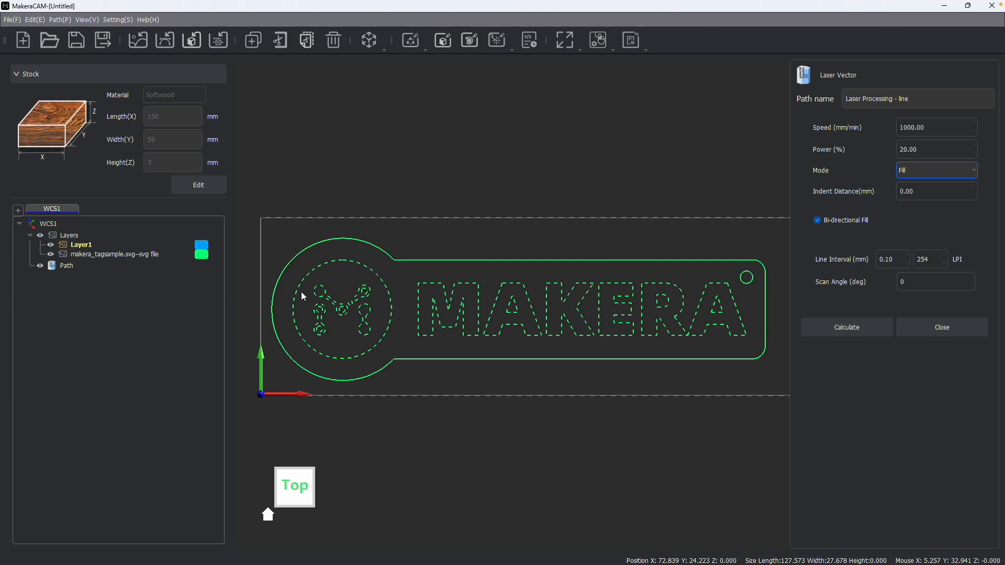
pyautogui.moveTo(347, 312)
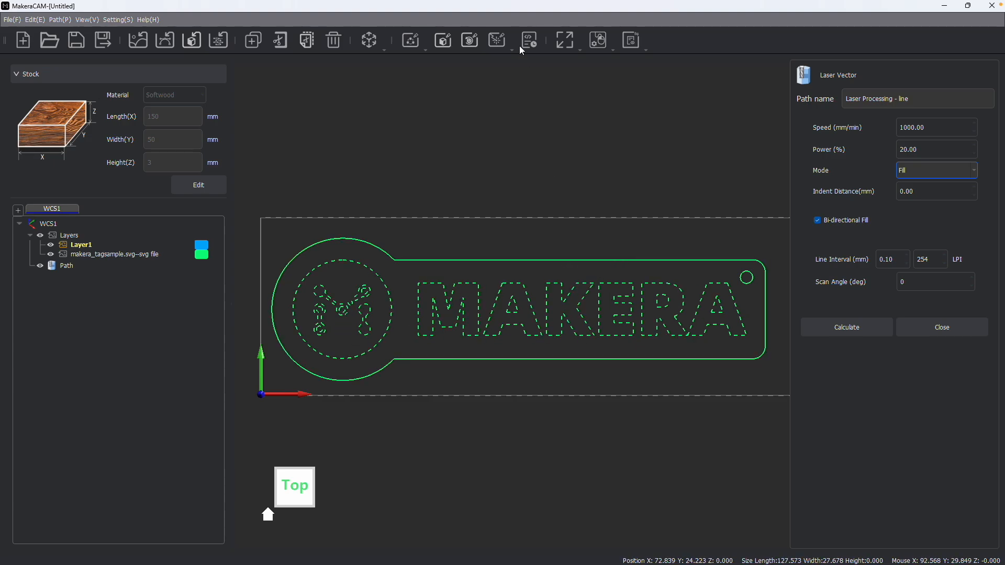
pyautogui.moveTo(506, 278)
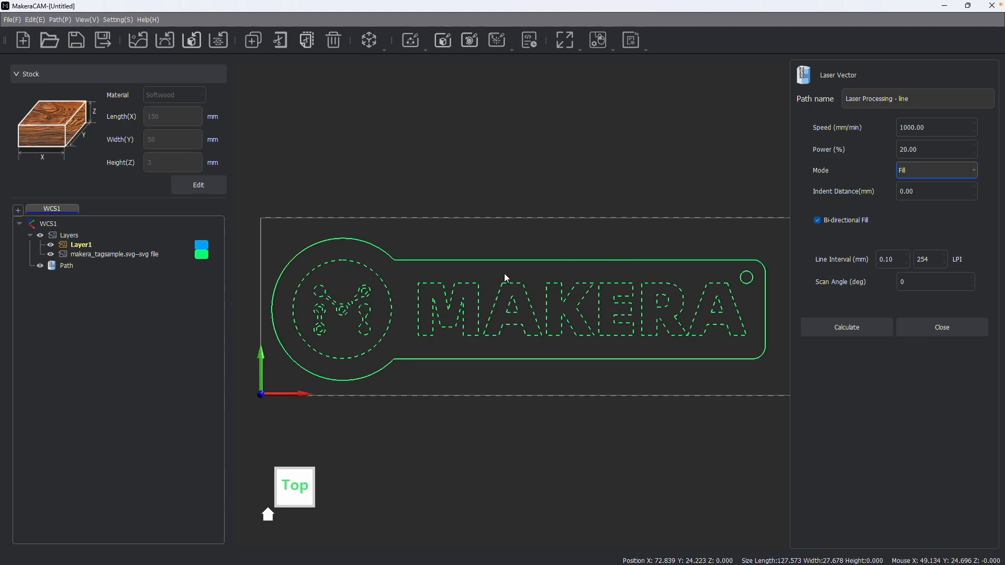
pyautogui.moveTo(911, 169)
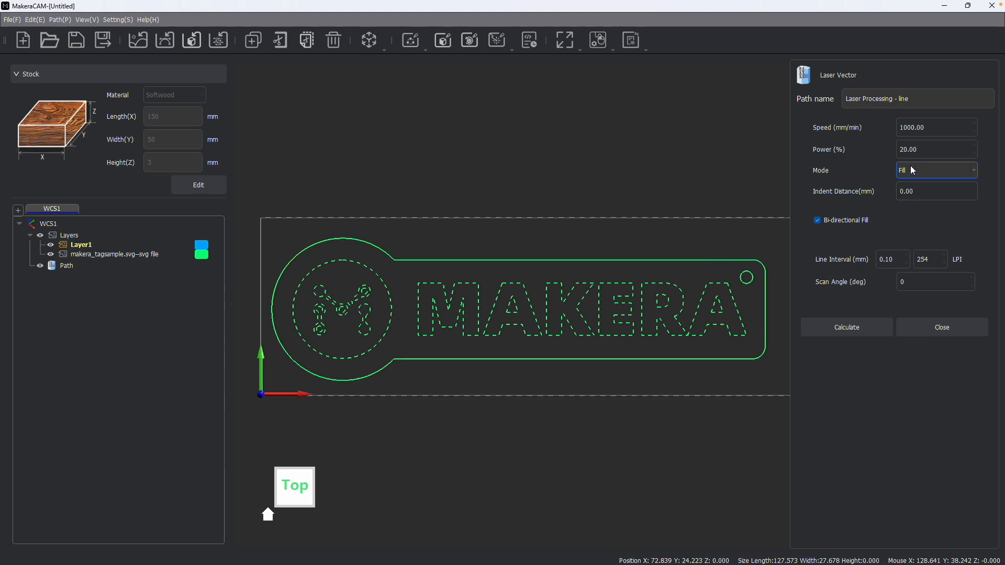
pyautogui.click(934, 170)
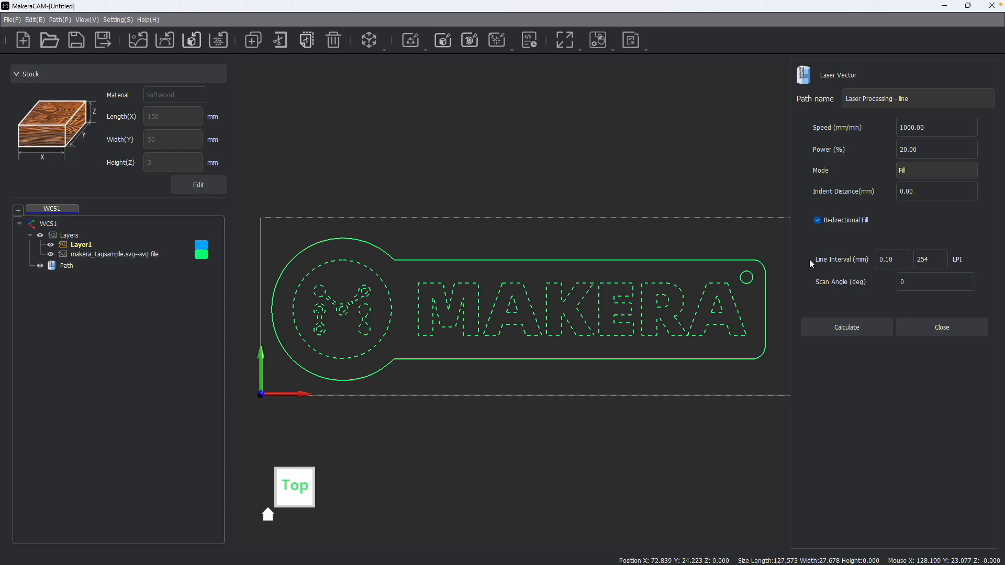
pyautogui.click(927, 258)
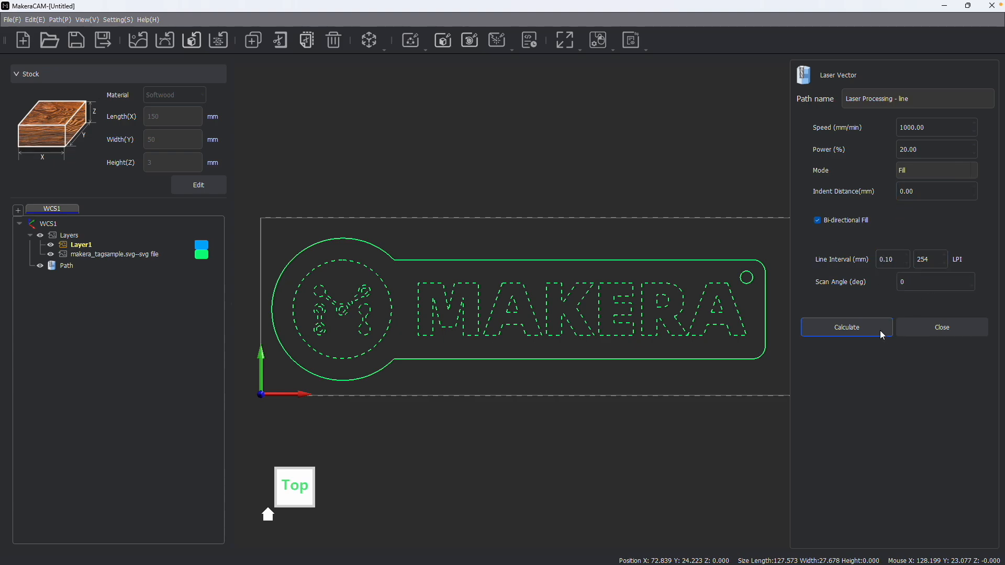
# Step: Calculate the fill engraving path over the emblem and lettering
pyautogui.click(846, 327)
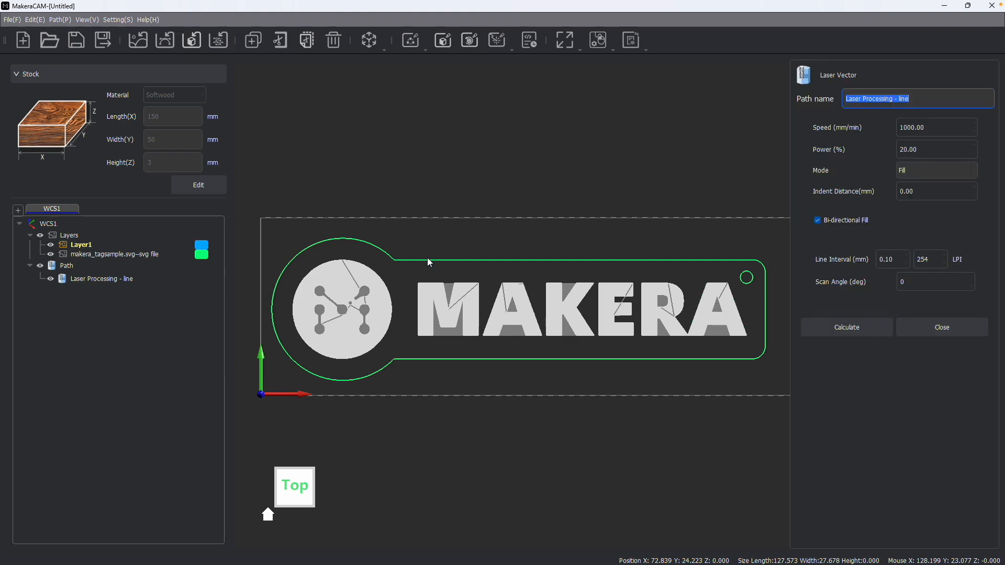
# Step: Create a second Laser Vector path for the tag outline at 100 mm/min, 5% power, Line mode
pyautogui.click(499, 40)
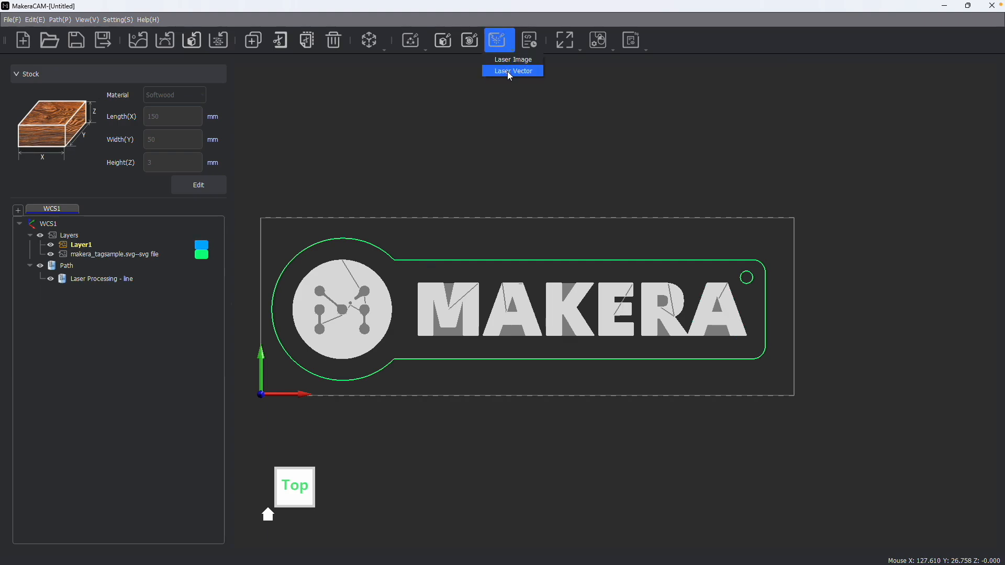
pyautogui.click(511, 71)
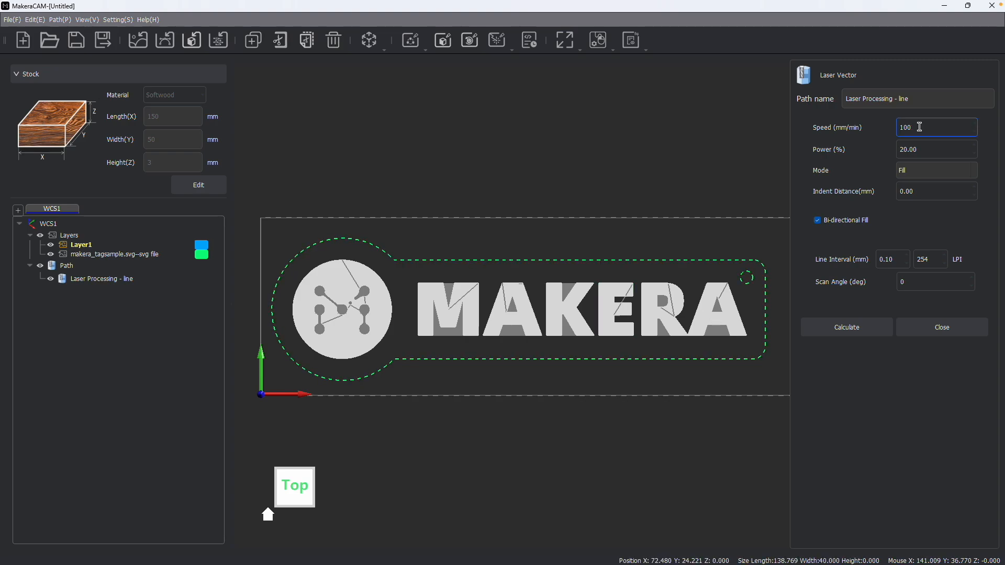
pyautogui.tripleClick(936, 127)
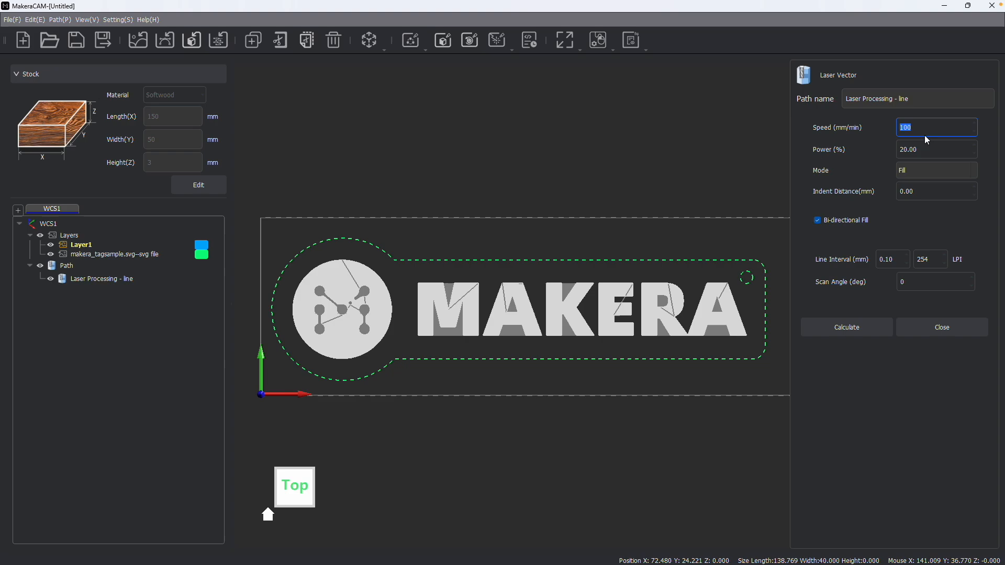
pyautogui.click(935, 150)
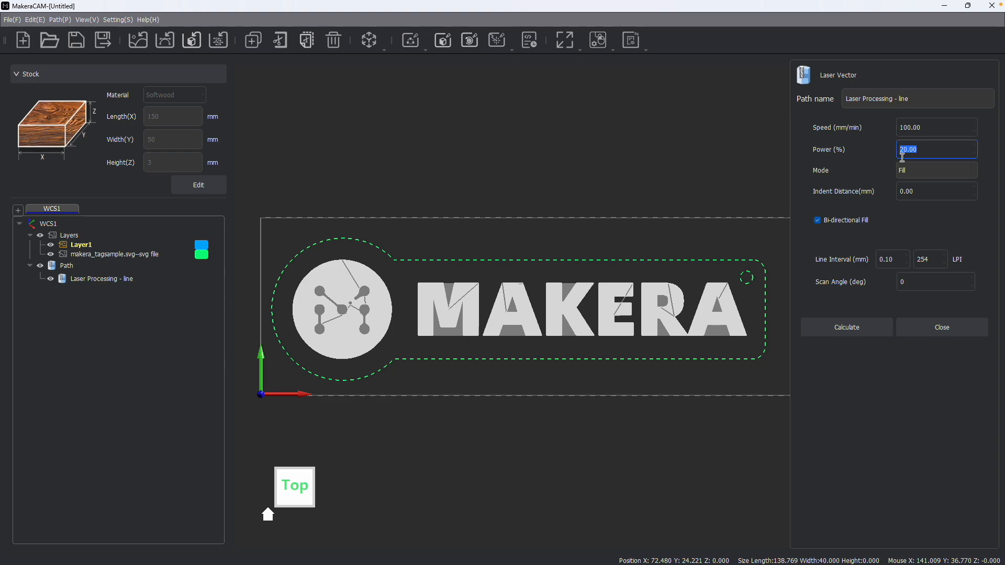
pyautogui.write('5')
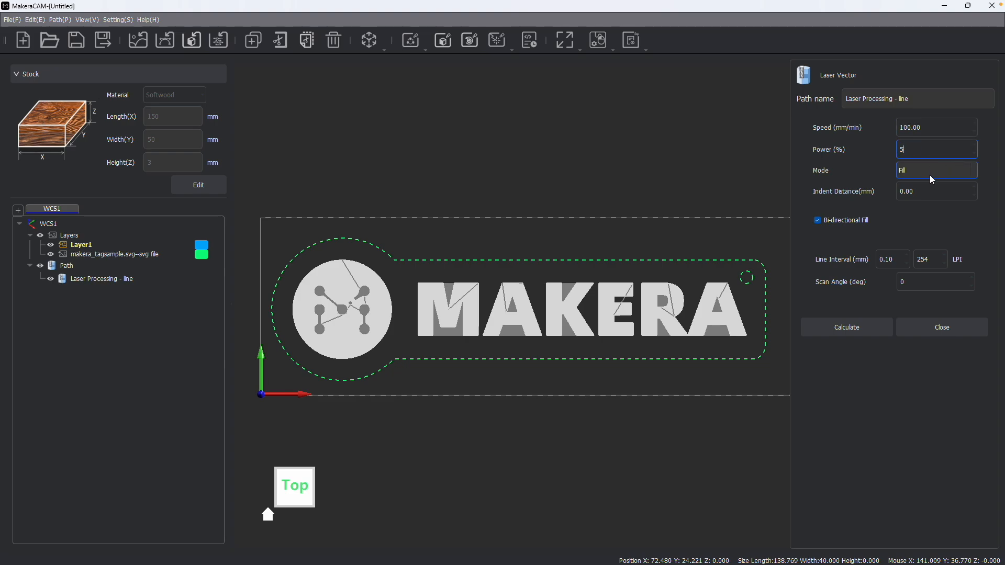
pyautogui.click(935, 170)
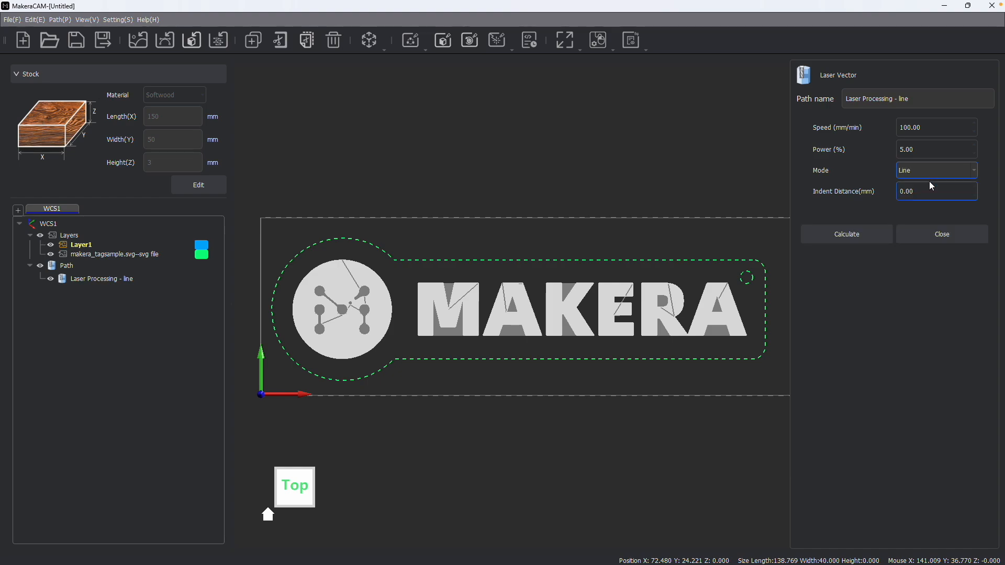